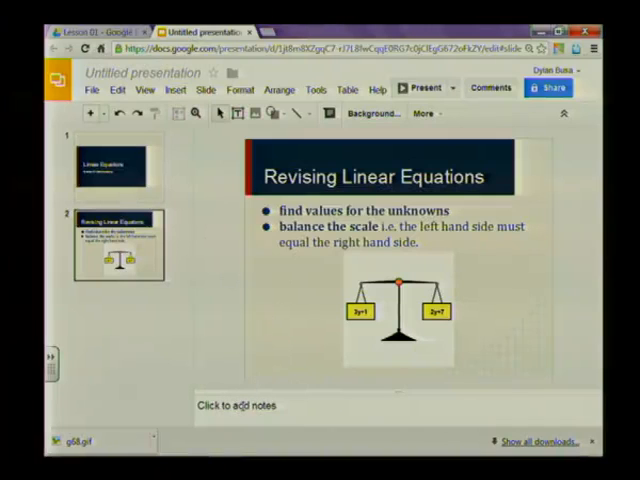
- Write speaker notes saying a balanced scale means both sides are equal, then check 'balnce' spelling
{"action": "left_click", "coordinate": [240, 405]}
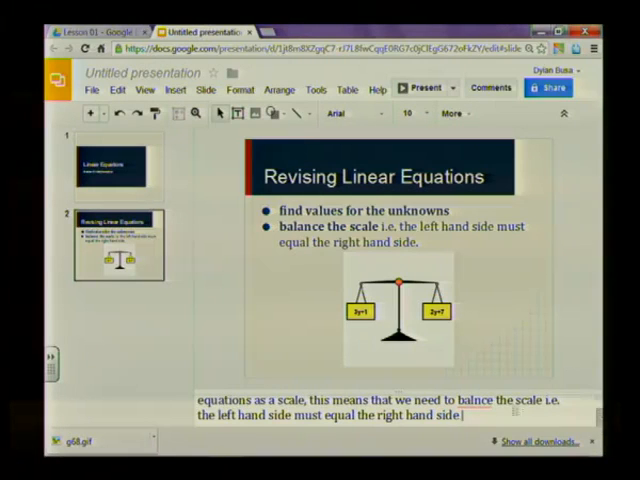
{"action": "right_click", "coordinate": [475, 400]}
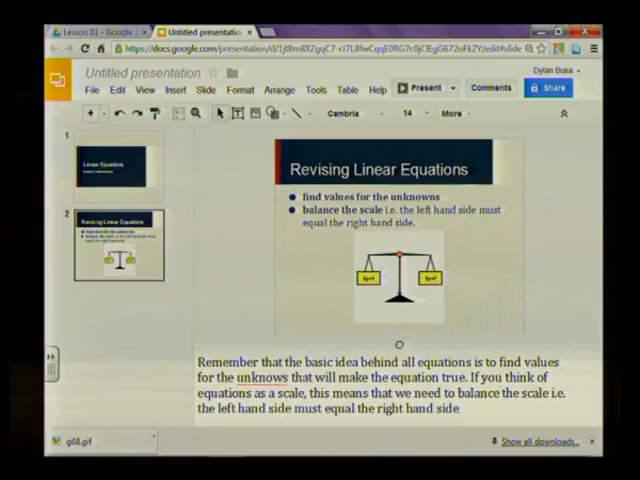
- Fix the misspelled word 'unknows' in the speaker notes using spelling suggestions
{"action": "right_click", "coordinate": [245, 377]}
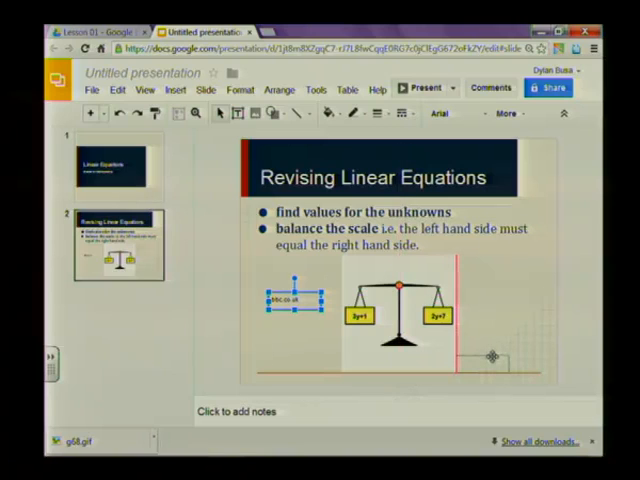
- Move the bbc.co.uk credit text box to the balance-scale image's lower right
{"action": "left_click_drag", "start_coordinate": [295, 300], "coordinate": [480, 363]}
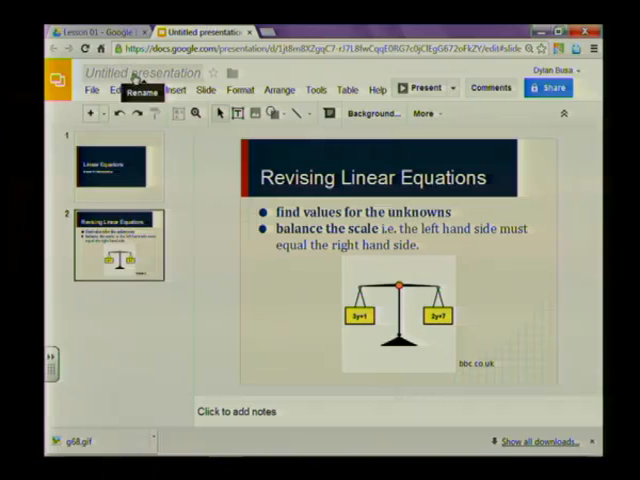
- Begin renaming the 'Untitled presentation' from its title at the top
{"action": "left_click", "coordinate": [140, 72]}
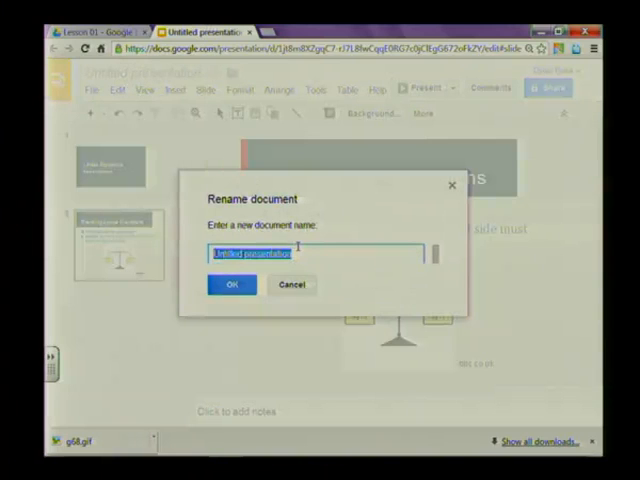